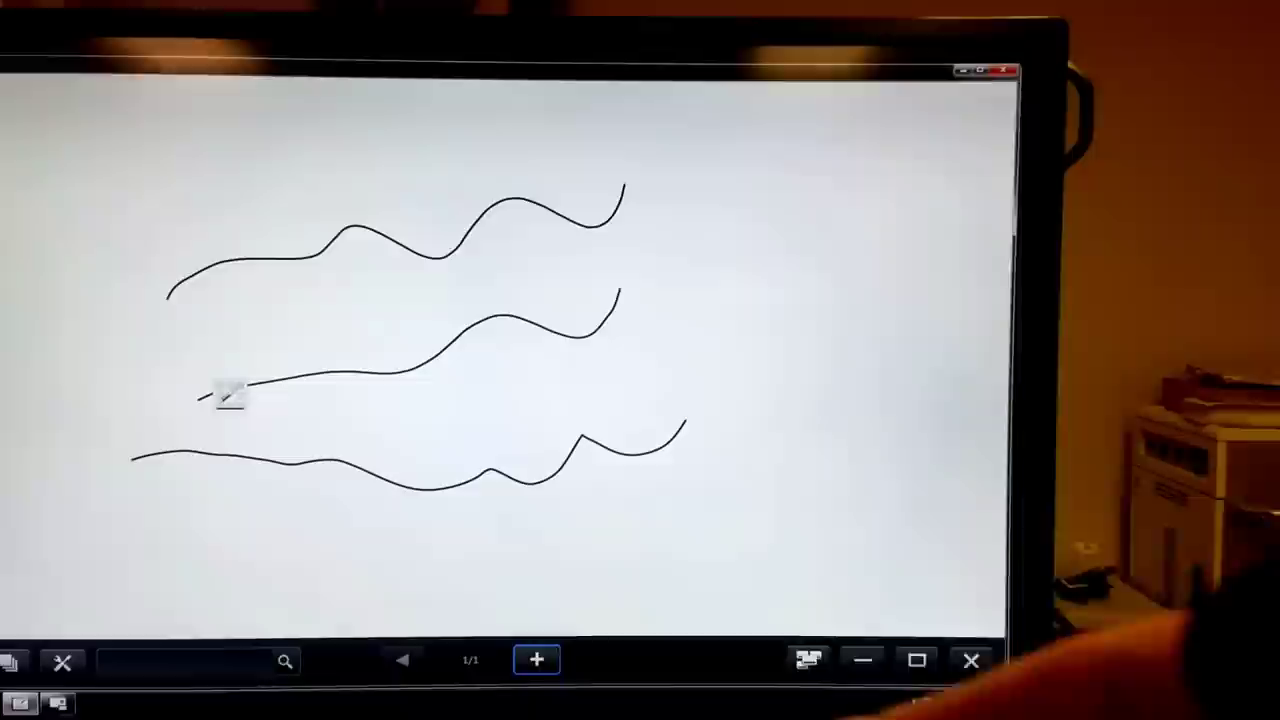
# Step: Draw freehand wavy pen strokes across the blank first whiteboard page
pyautogui.click(536, 660)
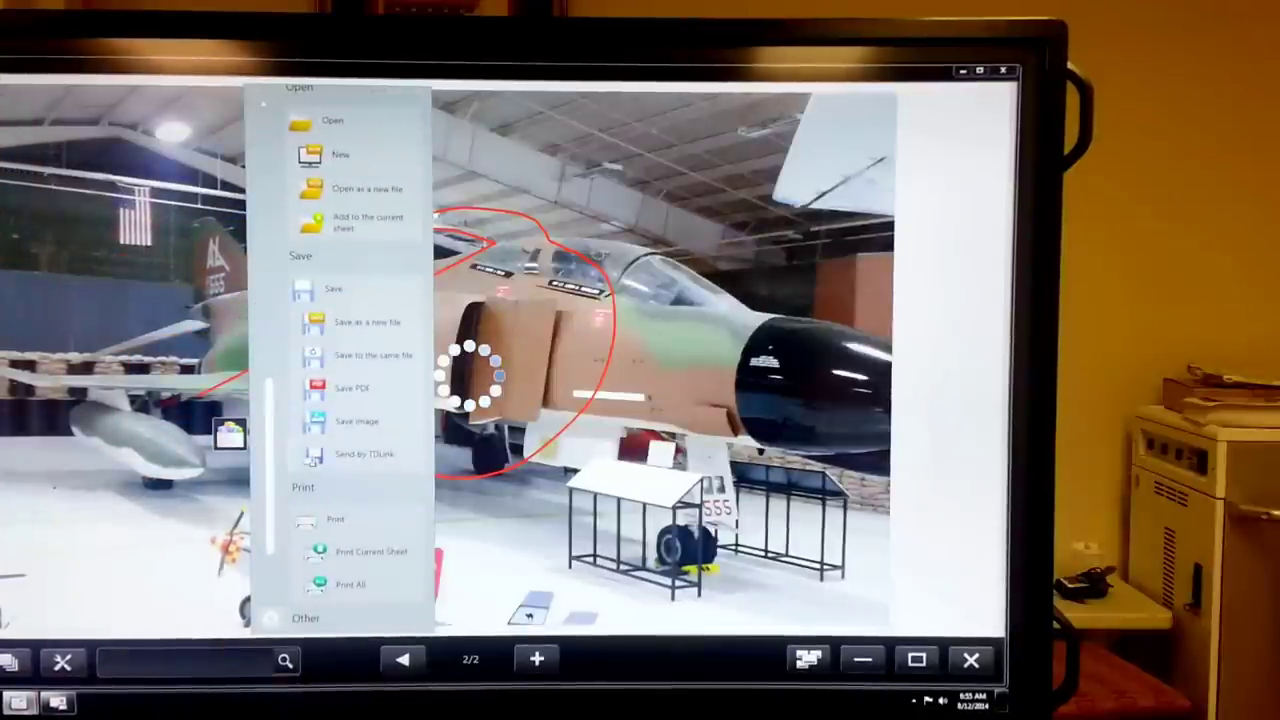
# Step: Send the annotated Phantom page as a PDF to the linked phone via TDLink
pyautogui.click(368, 454)
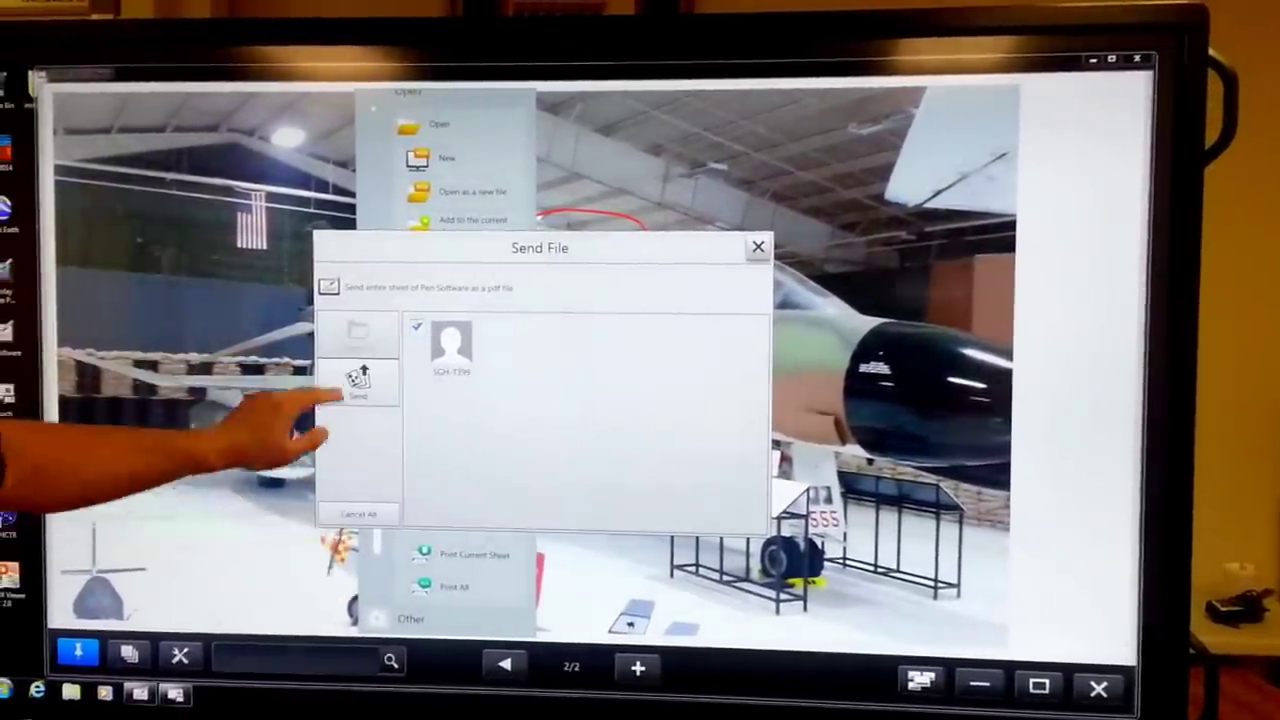
pyautogui.click(754, 246)
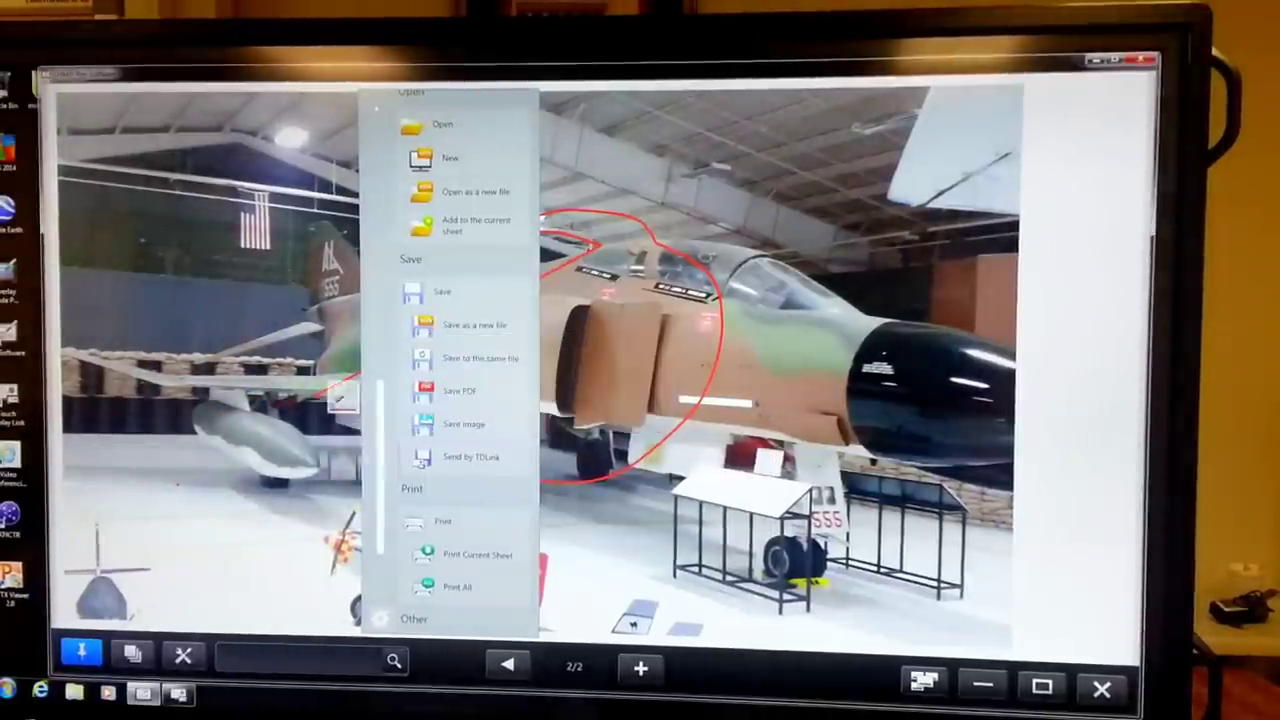